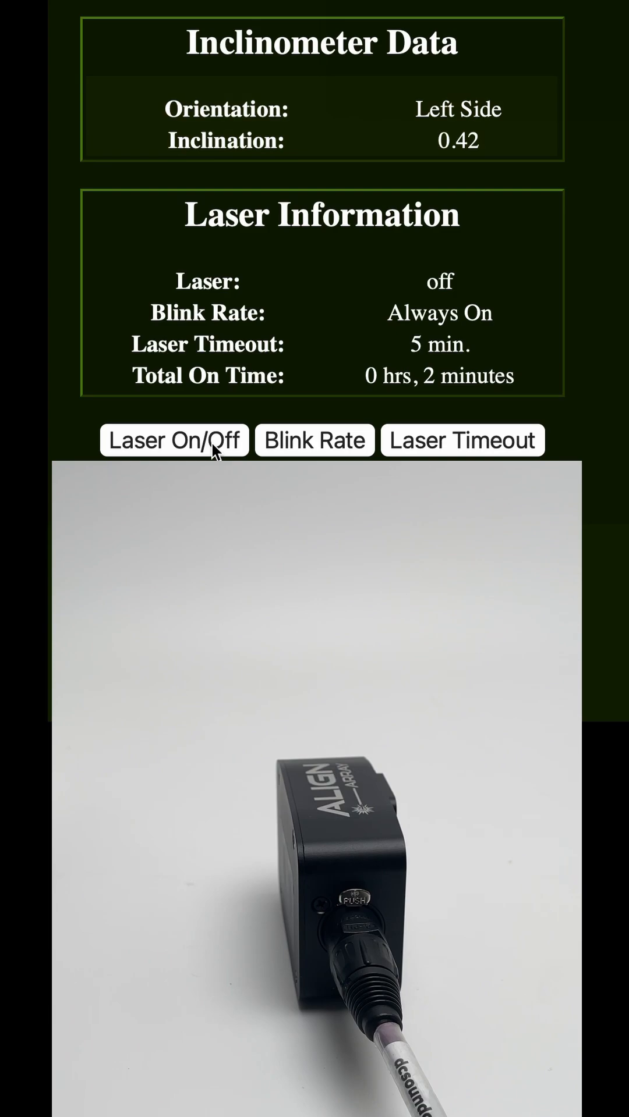
Turn the laser on and cycle its blink rate from Always On to 50% On
click(173, 439)
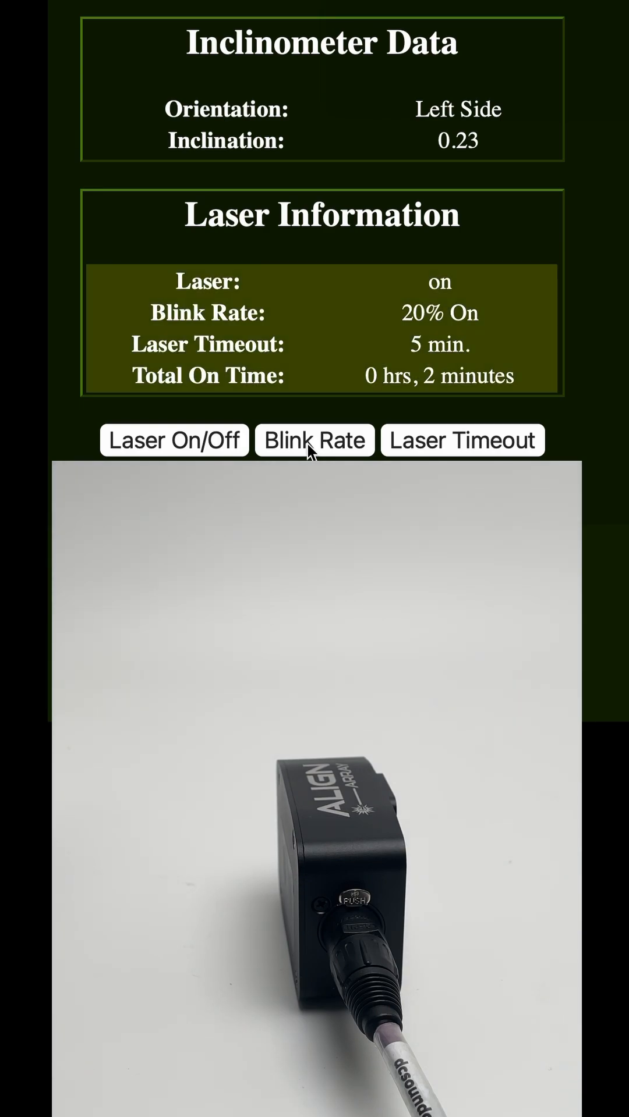
click(314, 440)
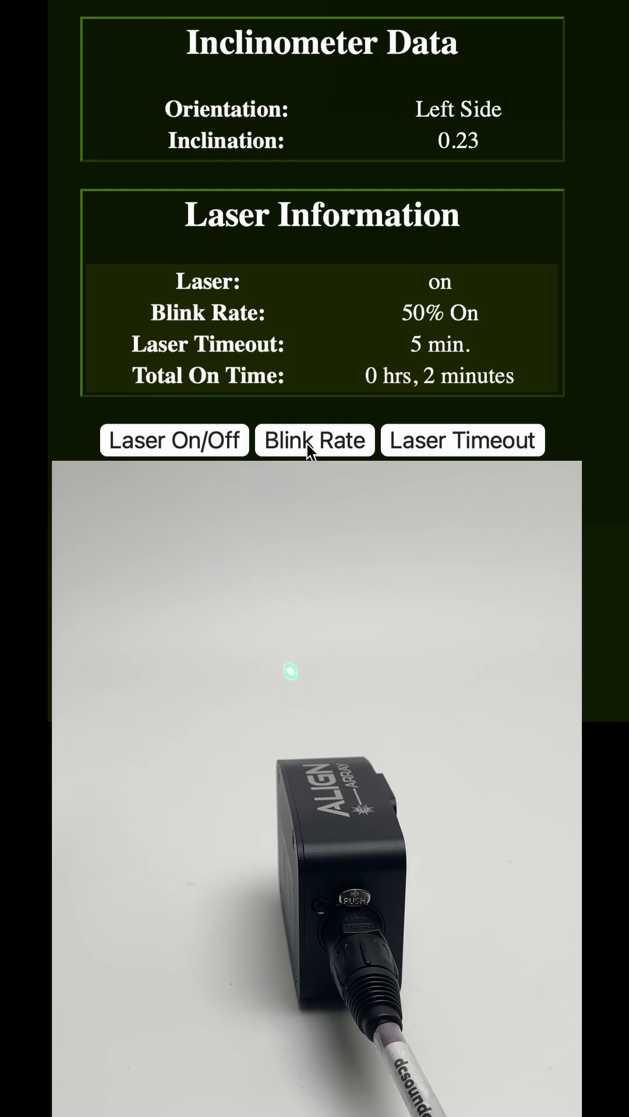
click(173, 440)
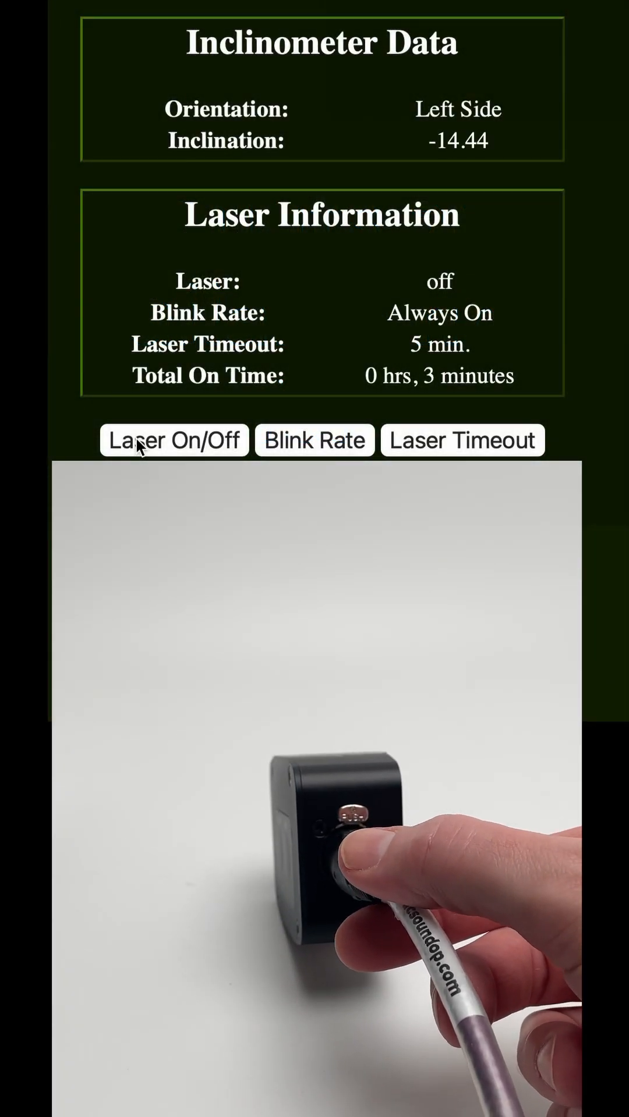